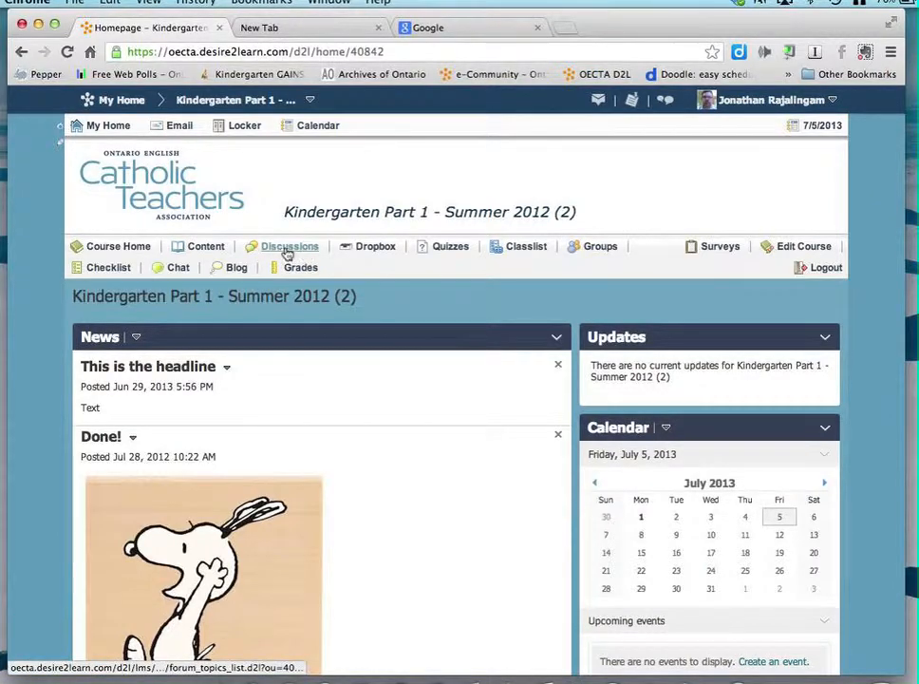
- Go to the course's Discussions list from the navbar
{"action": "left_click", "coordinate": [289, 247]}
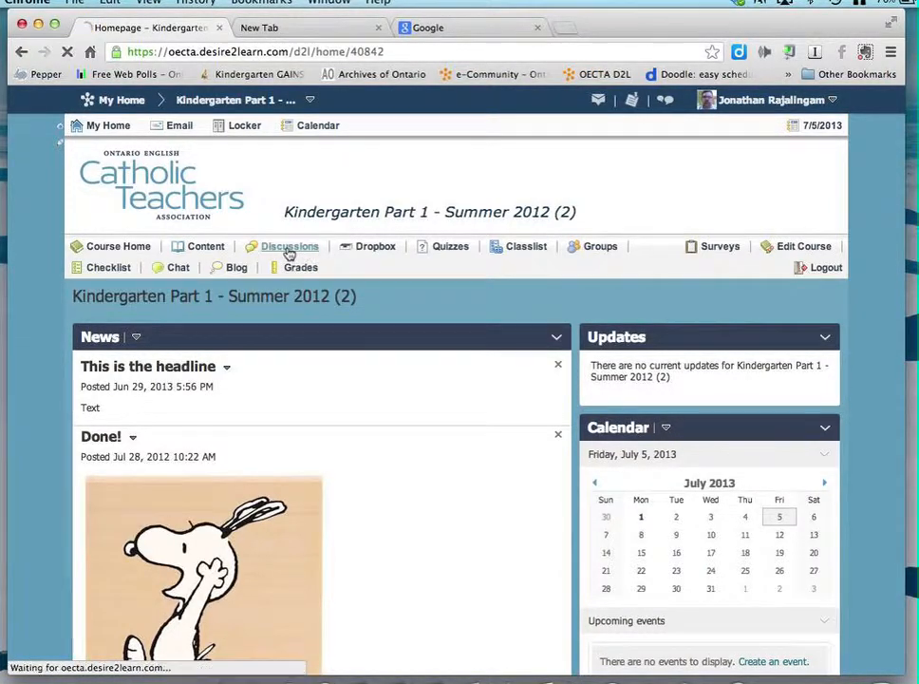
{"action": "left_click", "coordinate": [289, 247]}
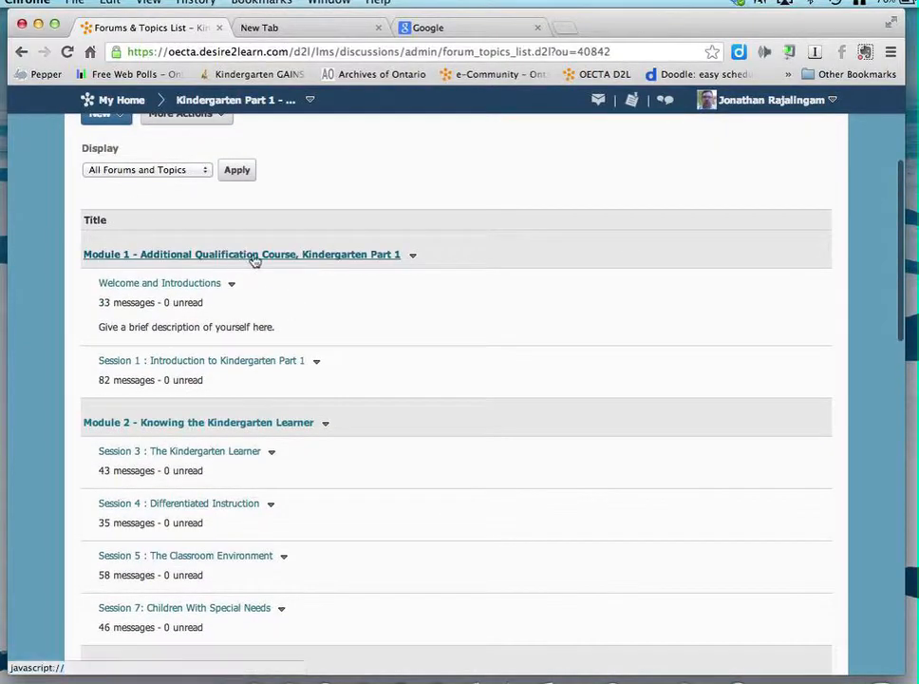
{"action": "mouse_move", "coordinate": [302, 376]}
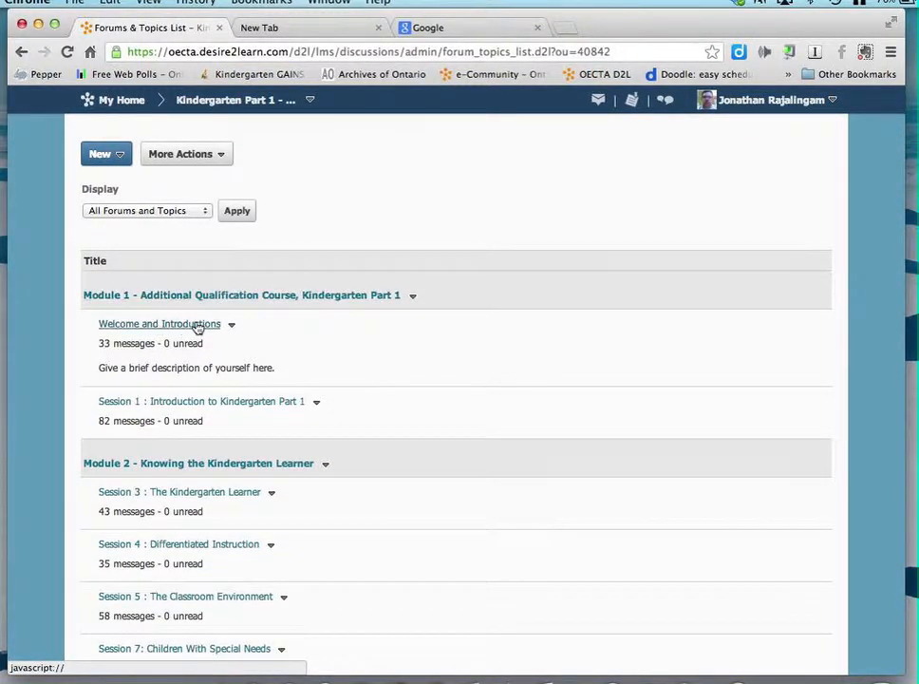
{"action": "scroll", "scroll_direction": "down", "scroll_amount": 3}
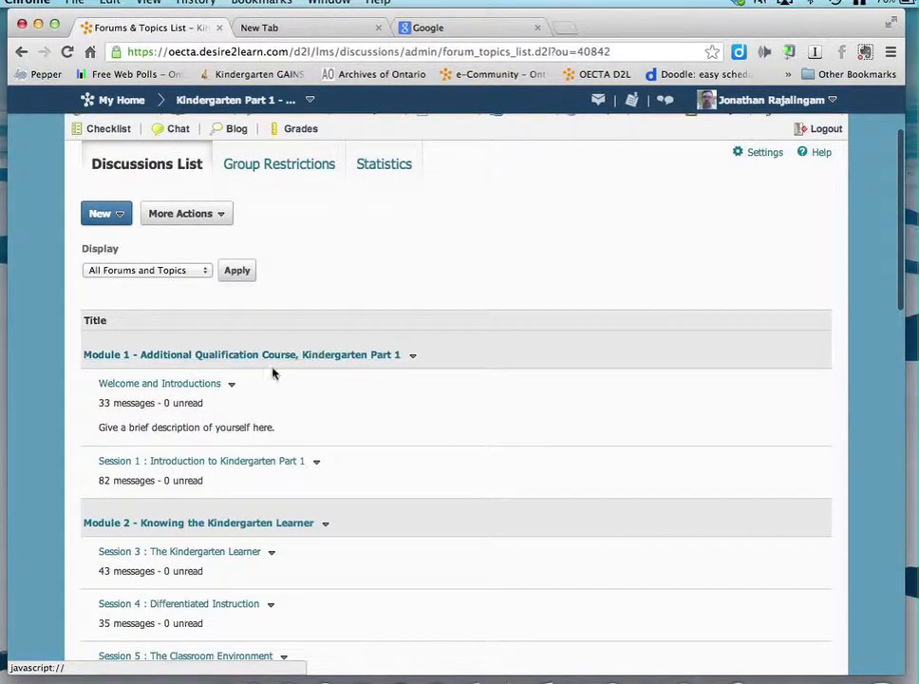
{"action": "mouse_move", "coordinate": [160, 393]}
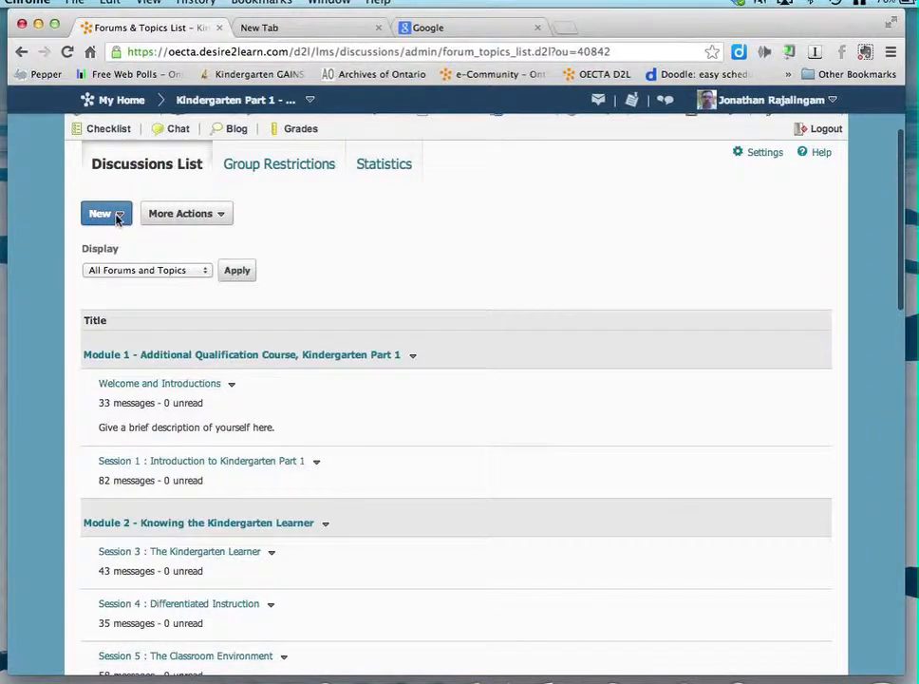
- Start a new discussion Topic from the New menu
{"action": "left_click", "coordinate": [98, 213]}
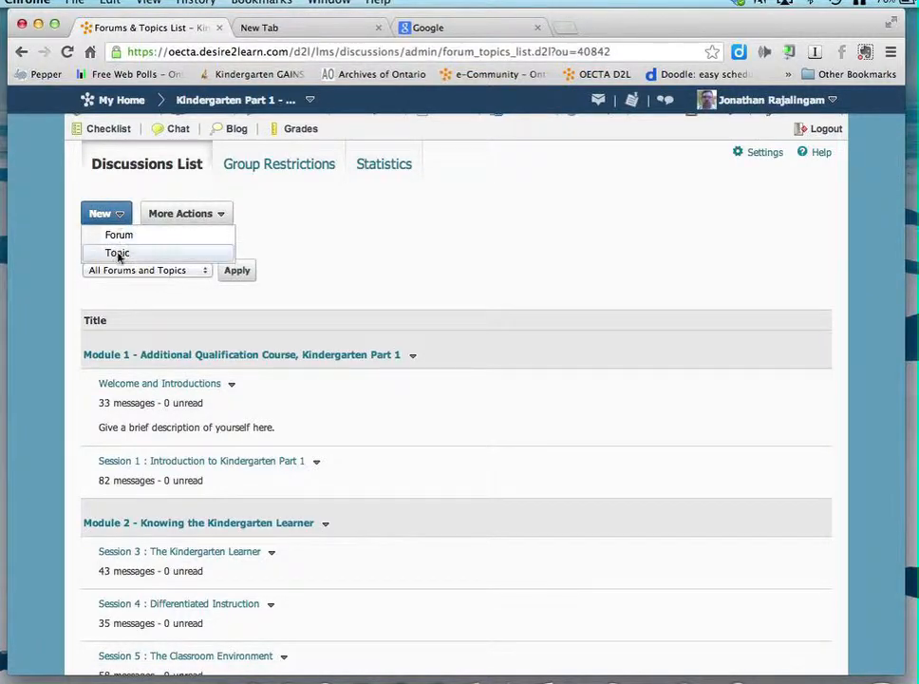
{"action": "left_click", "coordinate": [118, 252]}
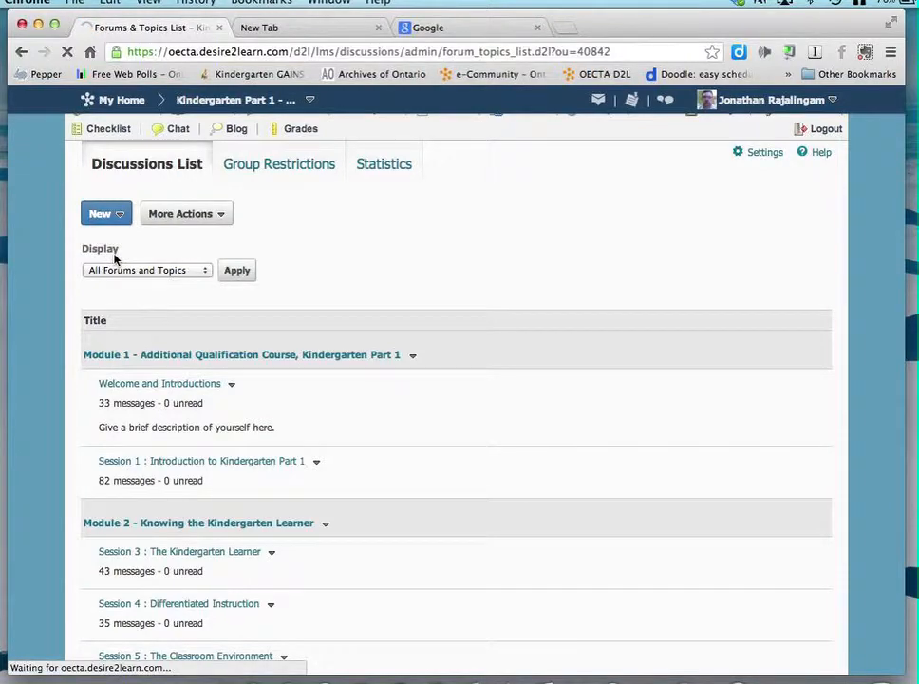
{"action": "left_click", "coordinate": [99, 212]}
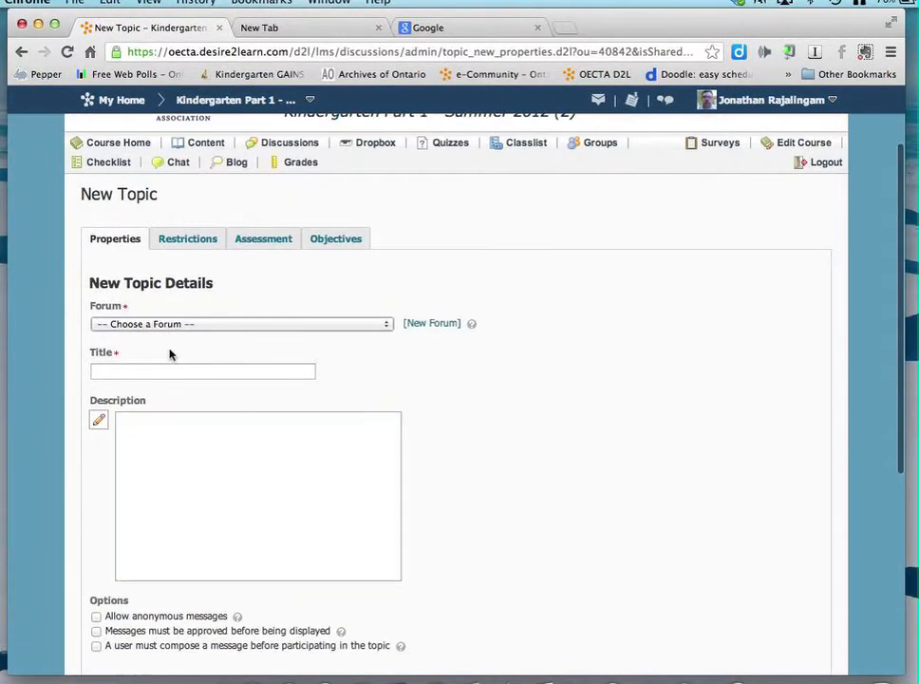
- Assign the topic to Module 1, title it 'Test Discussion', and describe it as 'This is a discussion folder'
{"action": "left_click", "coordinate": [239, 323]}
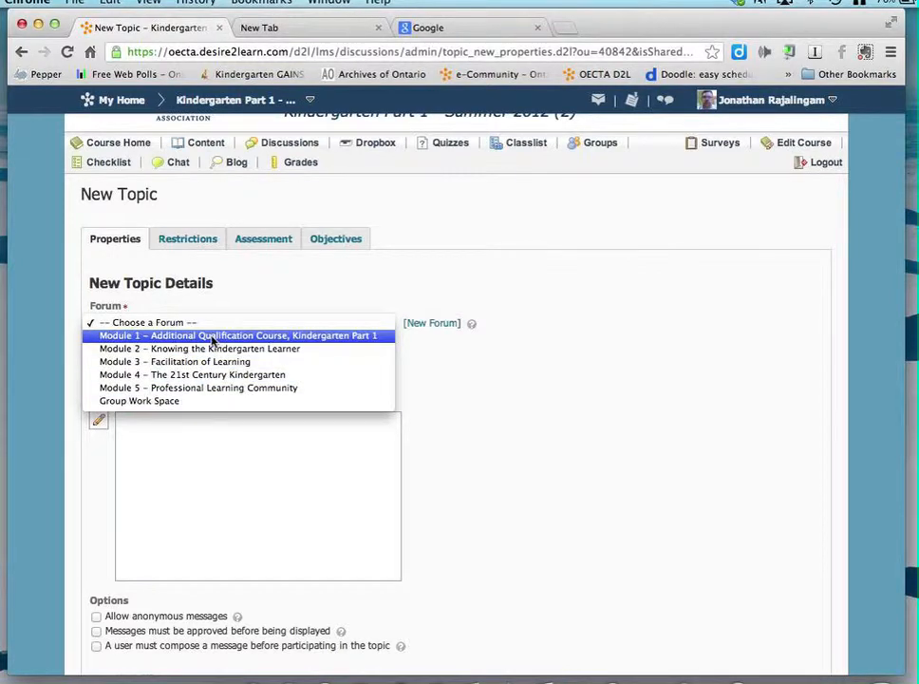
{"action": "left_click", "coordinate": [237, 335]}
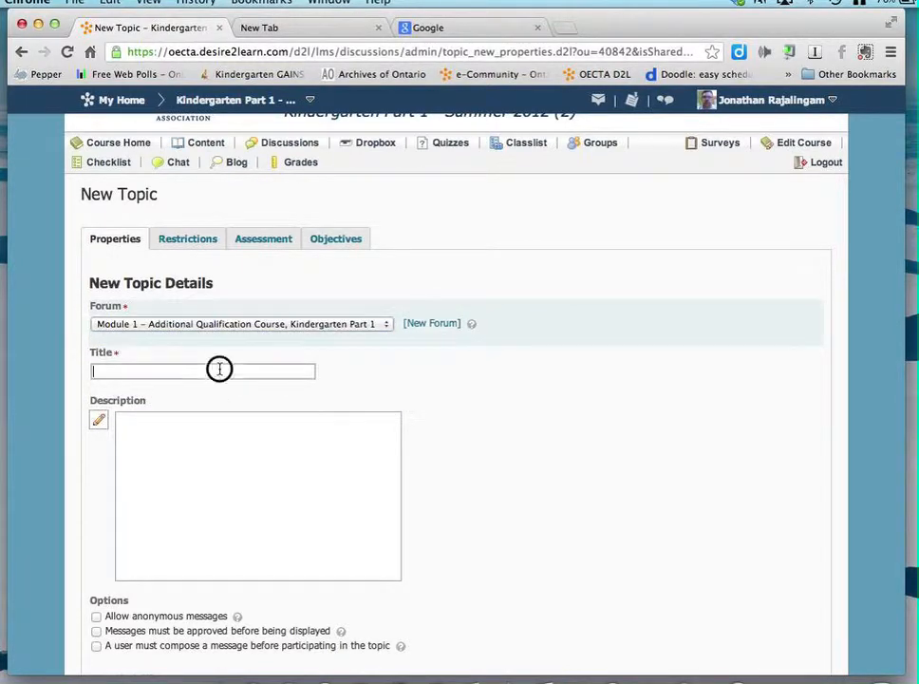
{"action": "type", "text": "Test Discussion"}
{"action": "left_click", "coordinate": [259, 496]}
{"action": "type", "text": "This is a discussion"}
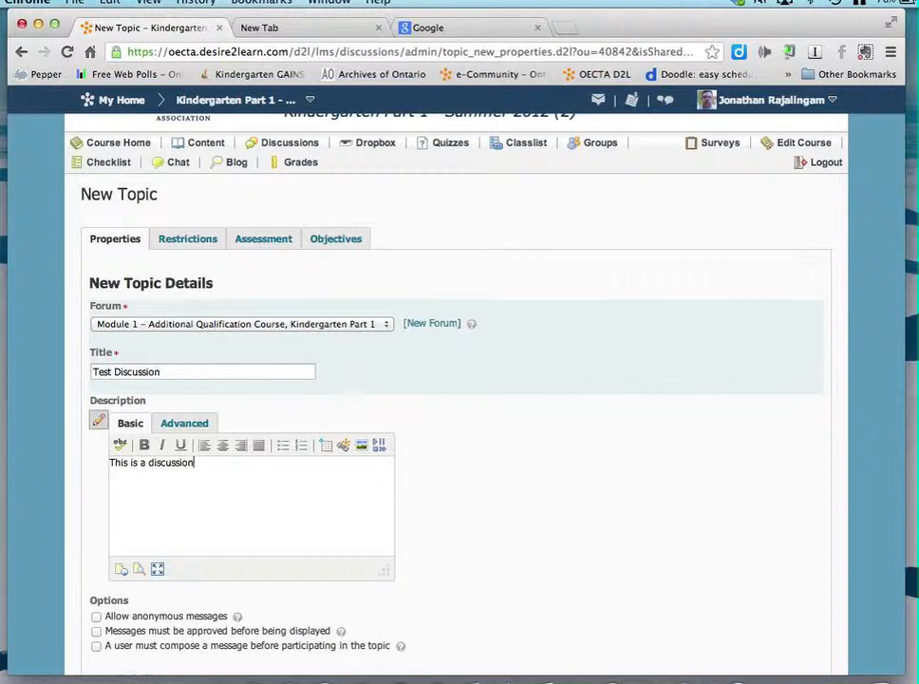
{"action": "type", "text": "f"}
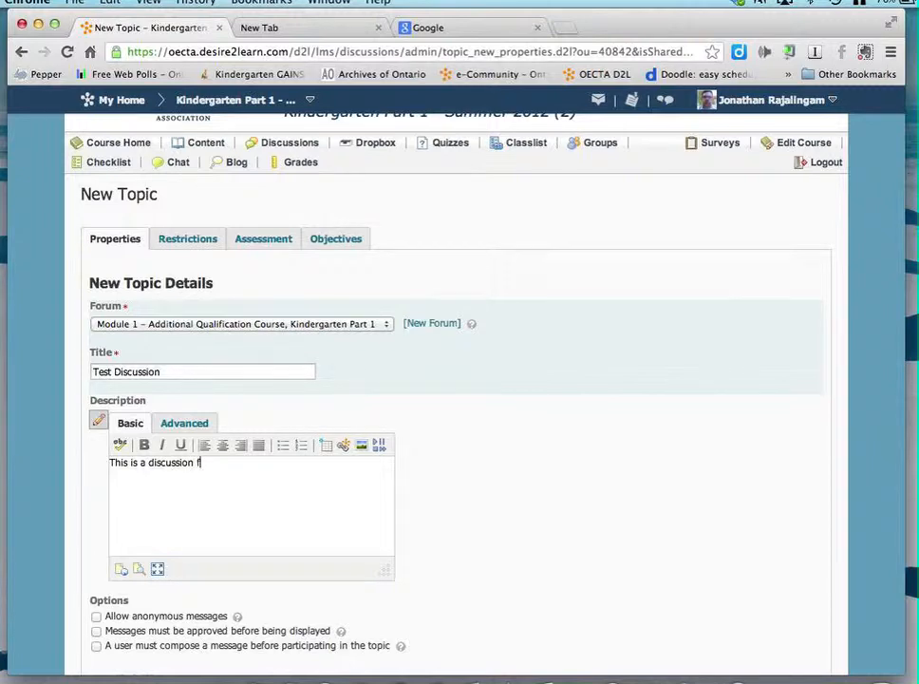
{"action": "type", "text": "older/"}
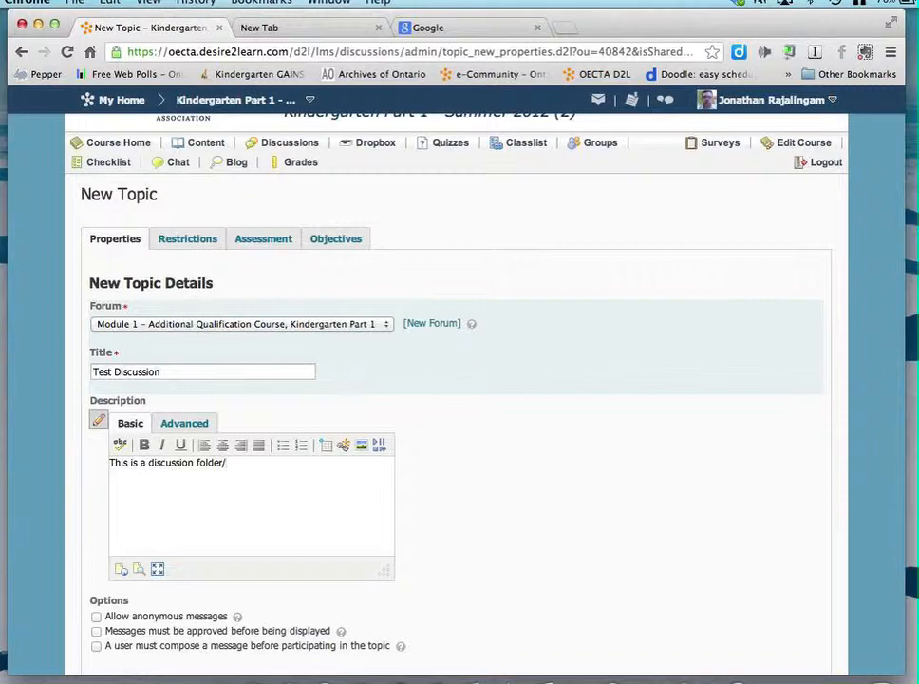
- Save the Test Discussion topic so it is created
{"action": "scroll", "scroll_direction": "down", "scroll_amount": 3}
{"action": "type", "text": "."}
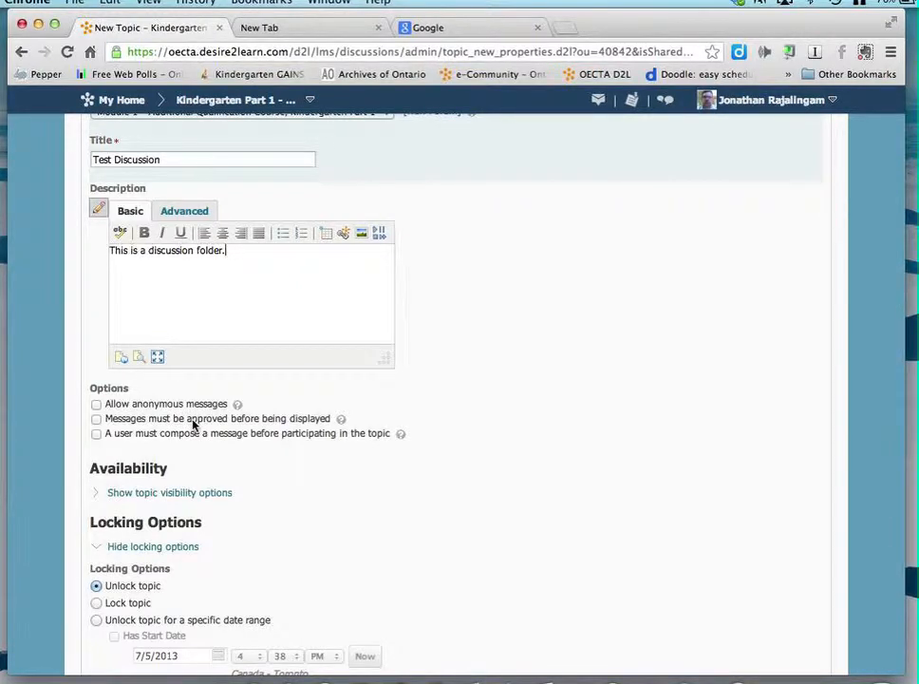
{"action": "scroll", "scroll_direction": "down", "scroll_amount": 3}
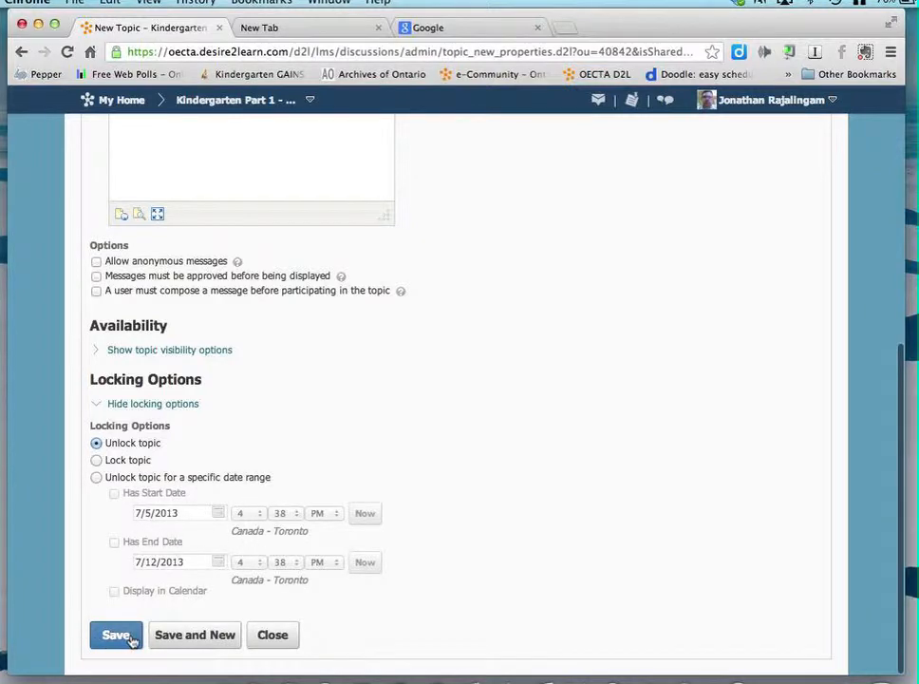
{"action": "left_click", "coordinate": [116, 634]}
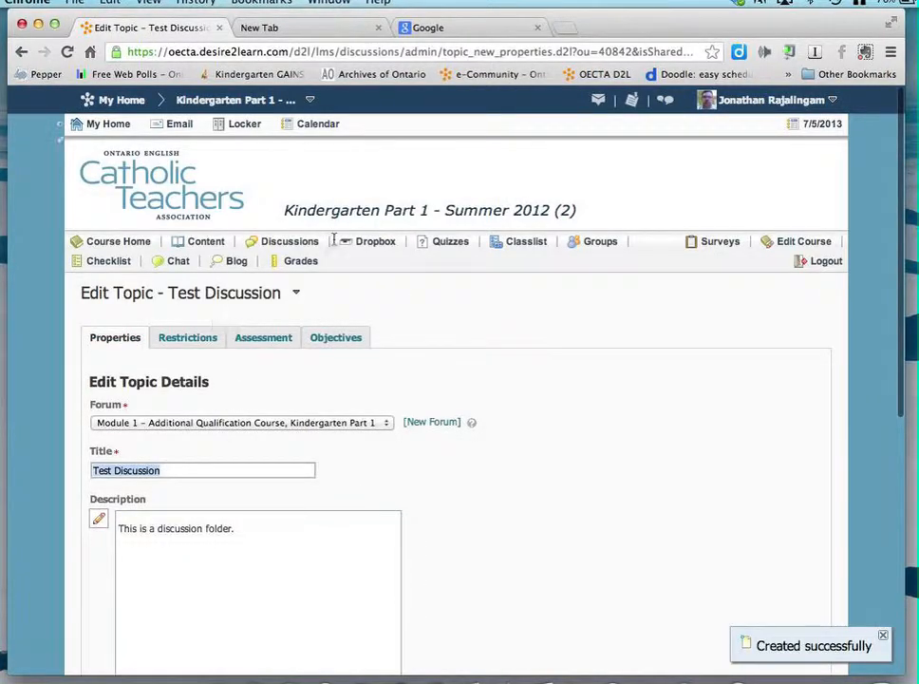
- Return to the Discussions list and find Test Discussion under Module 1
{"action": "left_click", "coordinate": [289, 240]}
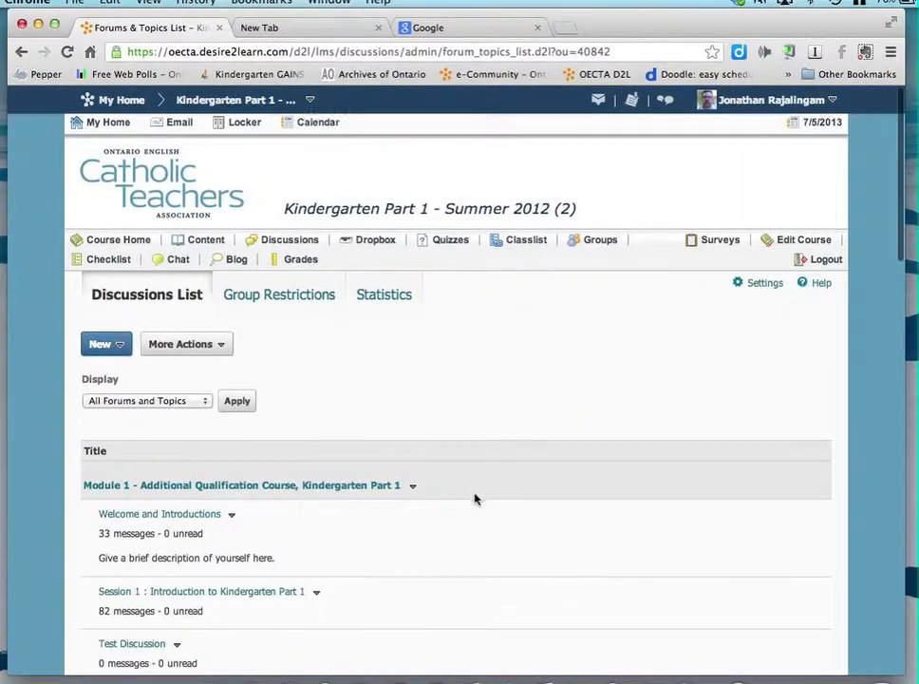
{"action": "scroll", "scroll_direction": "down", "scroll_amount": 3}
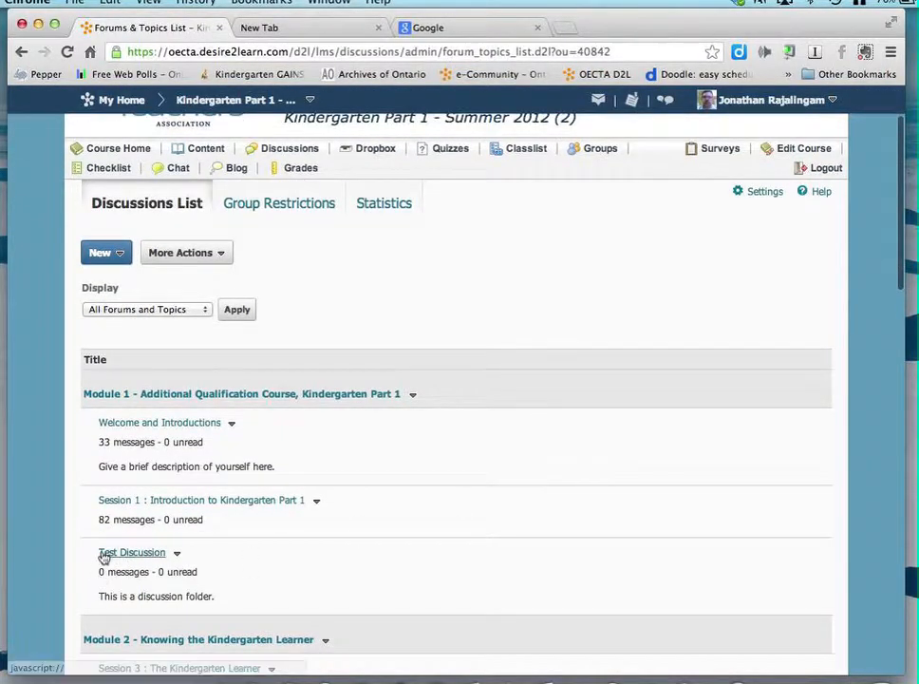